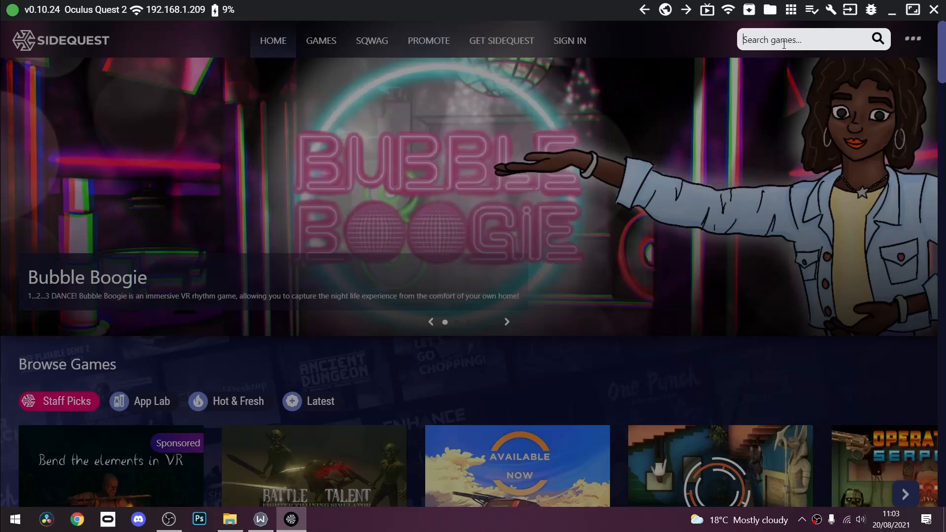
Search the store for "half li" and reach the Custom Home: City 17 Alley listing.
{"action": "type", "text": "half li"}
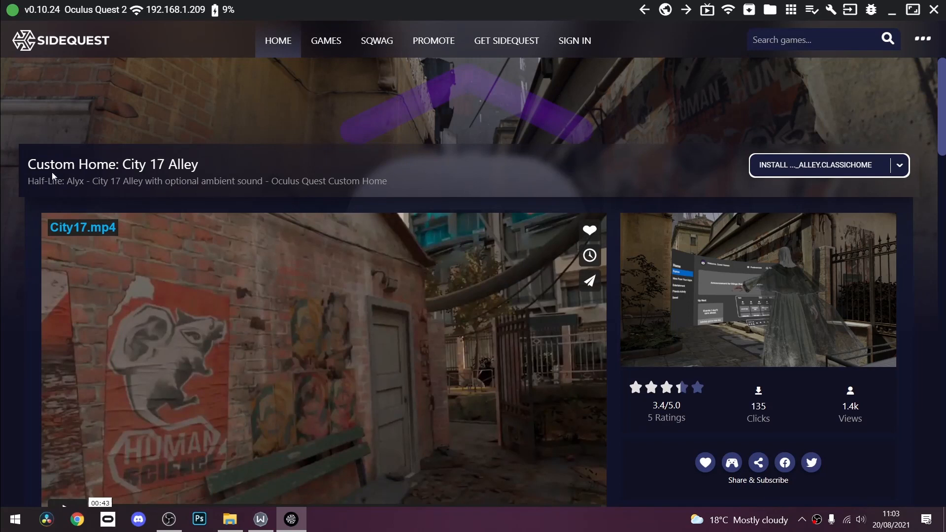
Scroll the listing down to the Download and install section with its environment variants.
{"action": "scroll", "scroll_direction": "down", "scroll_amount": 3}
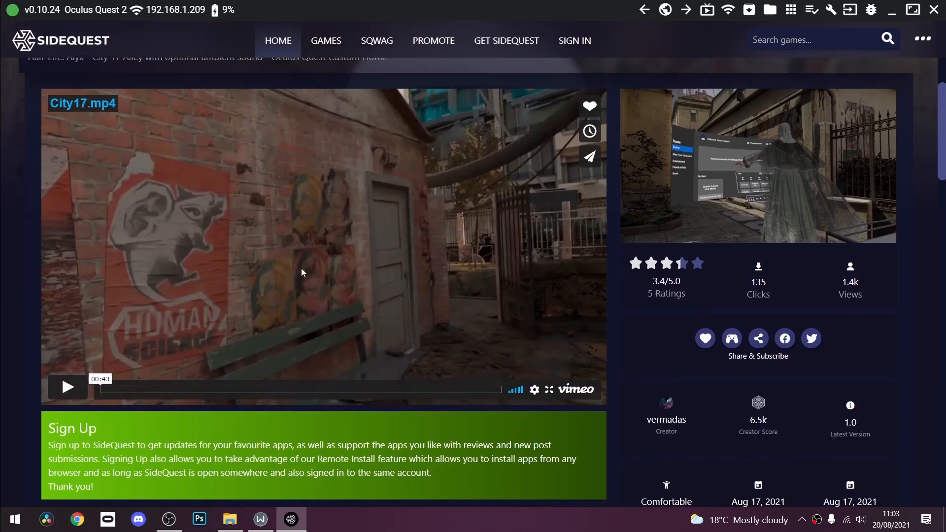
{"action": "scroll", "scroll_direction": "down", "scroll_amount": 3}
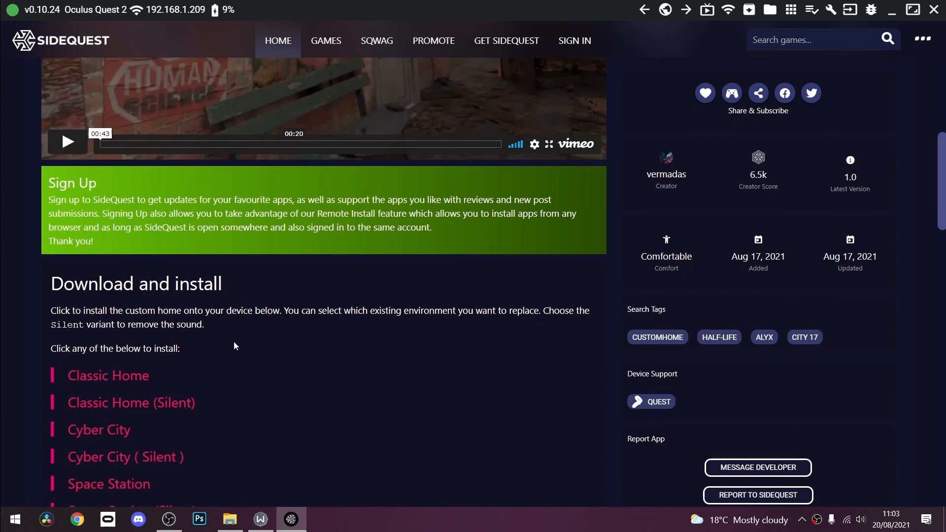
{"action": "scroll", "scroll_direction": "down", "scroll_amount": 3}
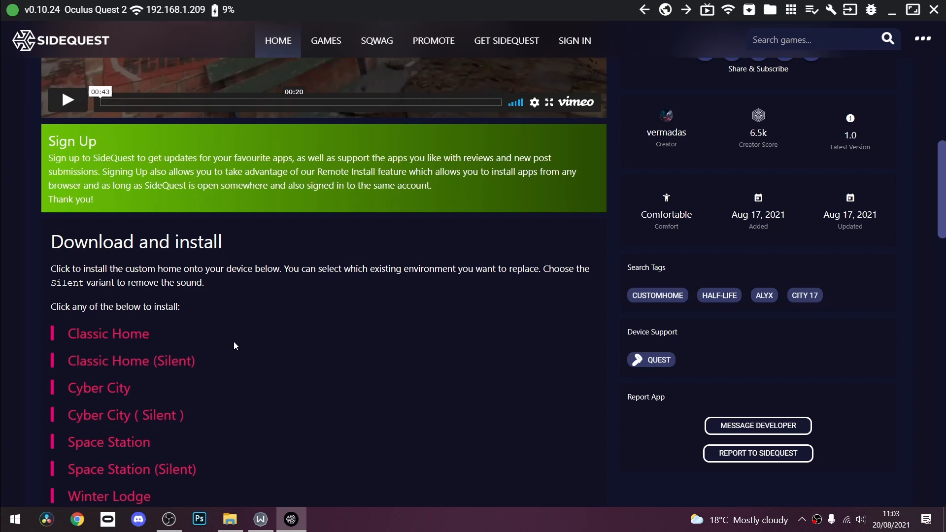
{"action": "scroll", "scroll_direction": "down", "scroll_amount": 3}
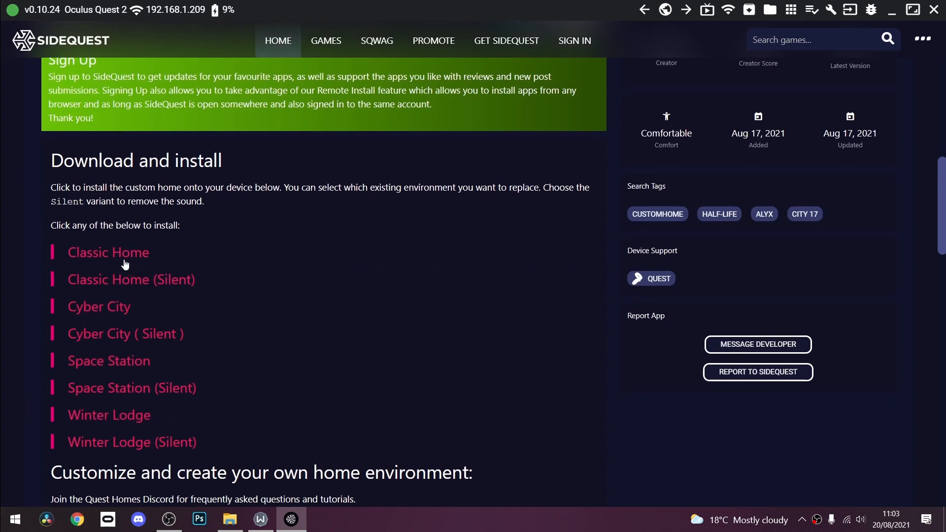
{"action": "mouse_move", "coordinate": [104, 263]}
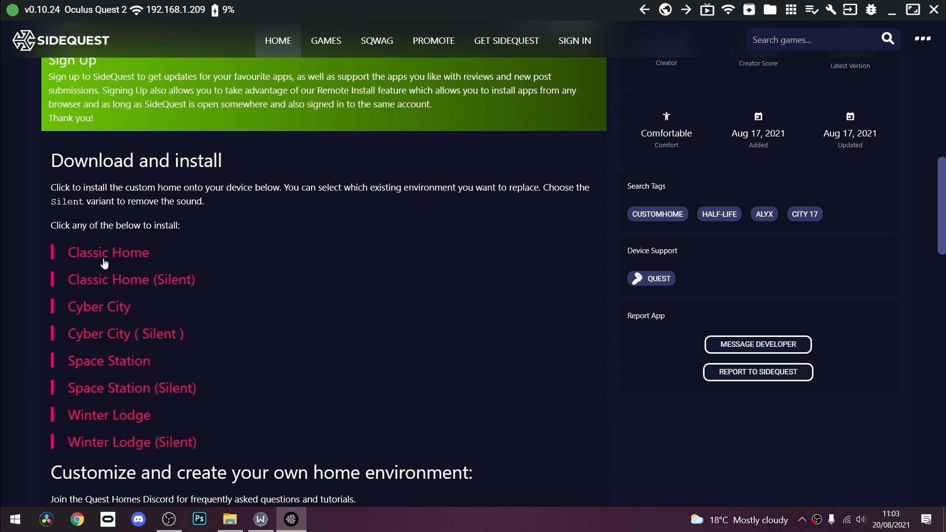
{"action": "mouse_move", "coordinate": [132, 264]}
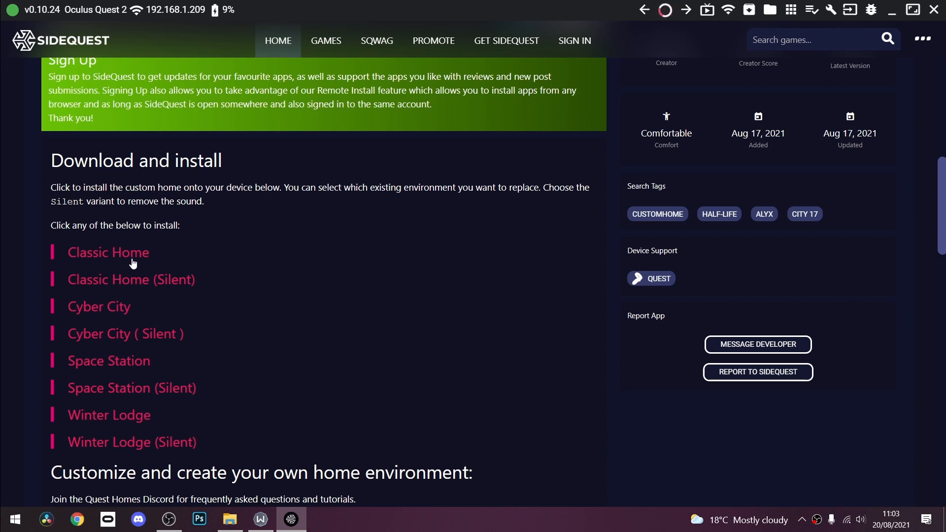
Install the Classic Home variant of City 17 Alley and confirm the install dialog.
{"action": "left_click", "coordinate": [108, 252]}
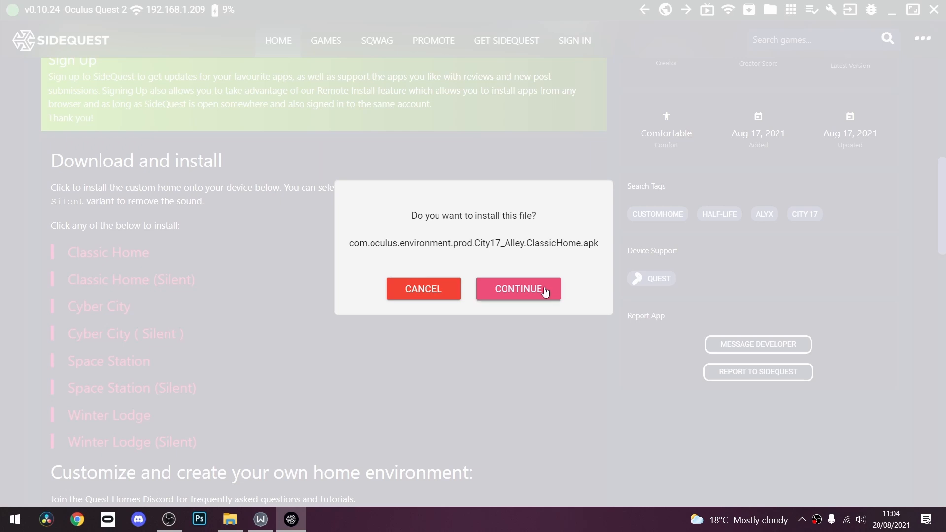
{"action": "left_click", "coordinate": [518, 289]}
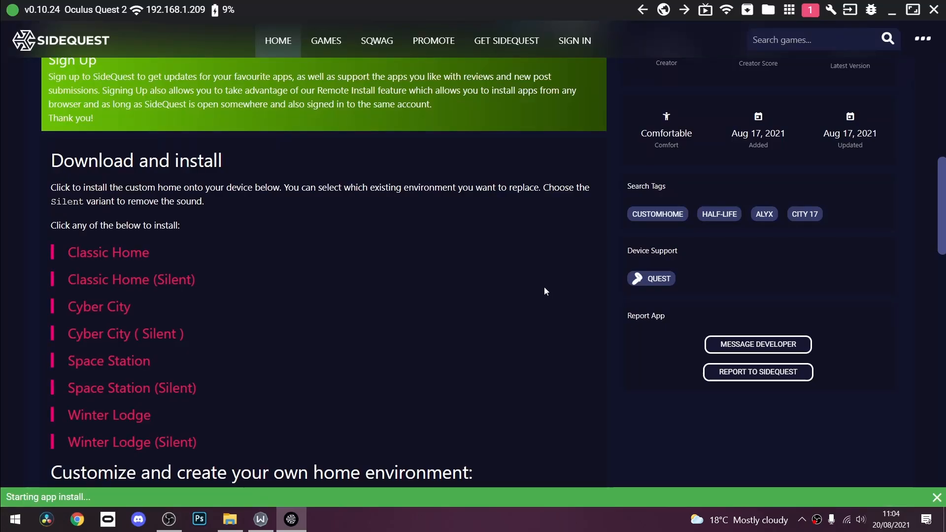